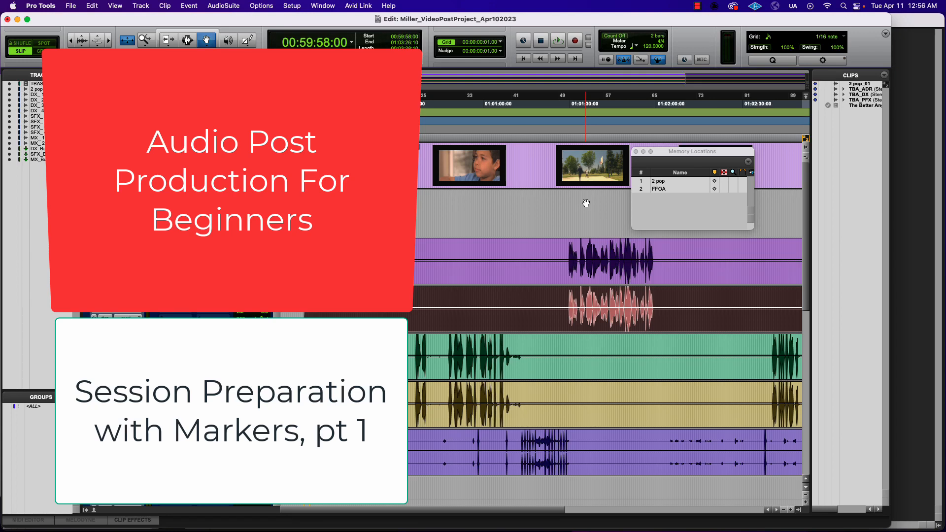
pyautogui.moveTo(577, 224)
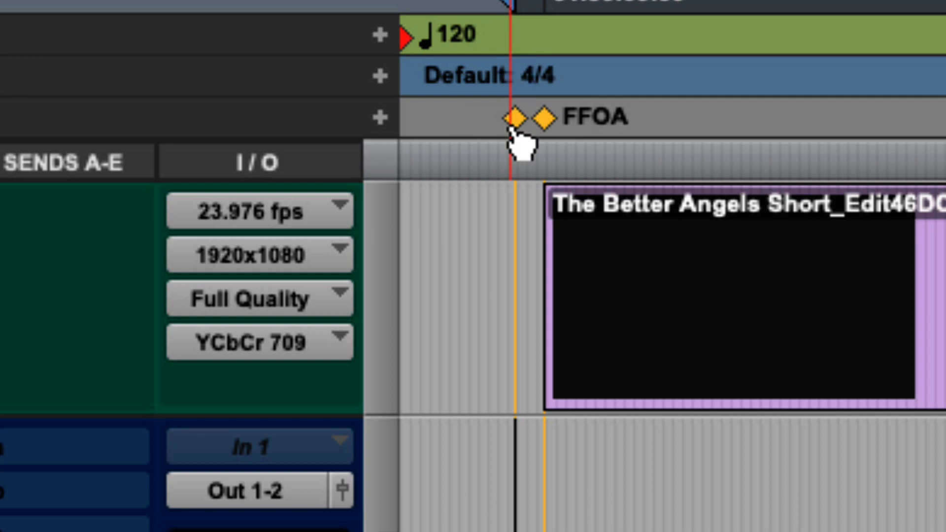
pyautogui.moveTo(543, 118)
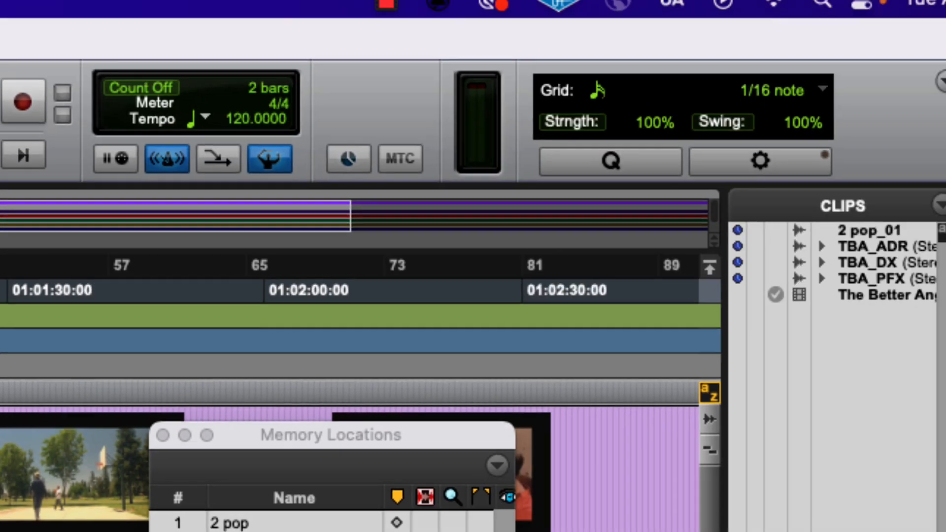
# Step: Enable the a–z Commands Keyboard Focus button in the edit window
pyautogui.click(710, 393)
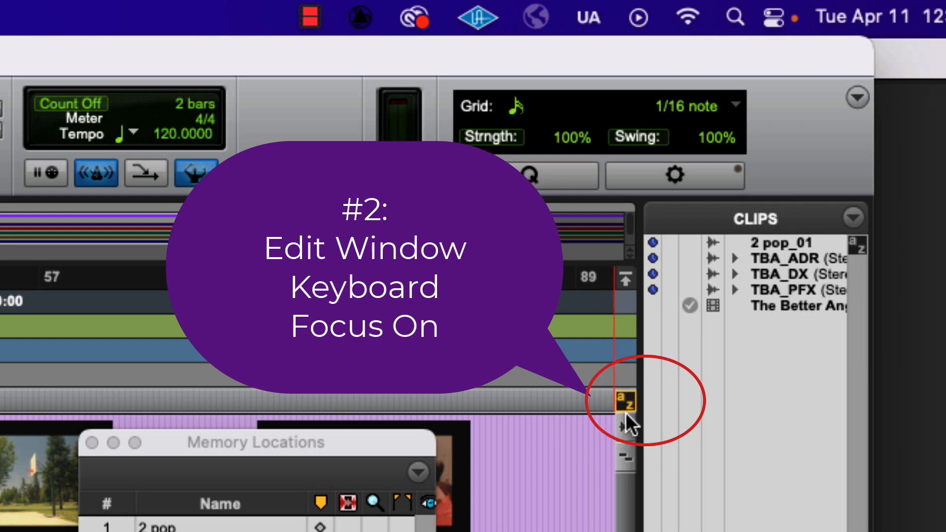
pyautogui.moveTo(627, 401)
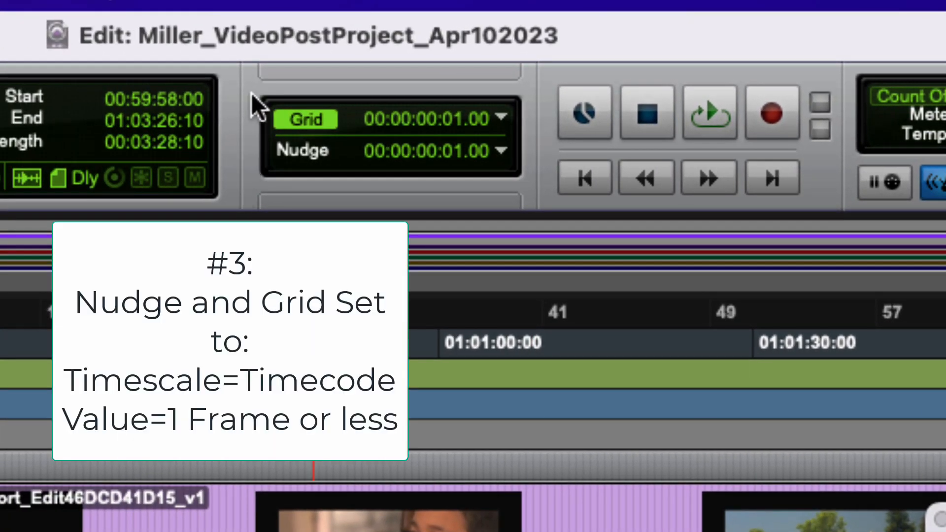
pyautogui.moveTo(584, 83)
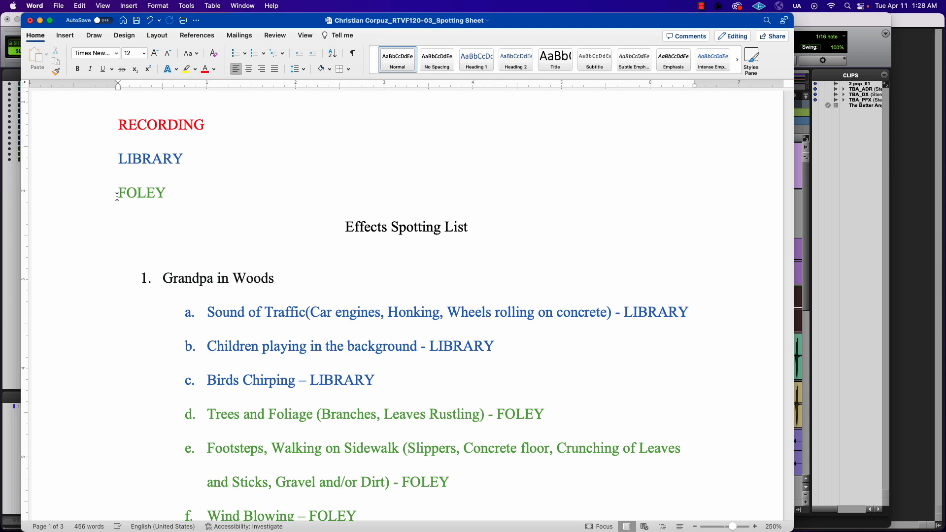
pyautogui.moveTo(226, 206)
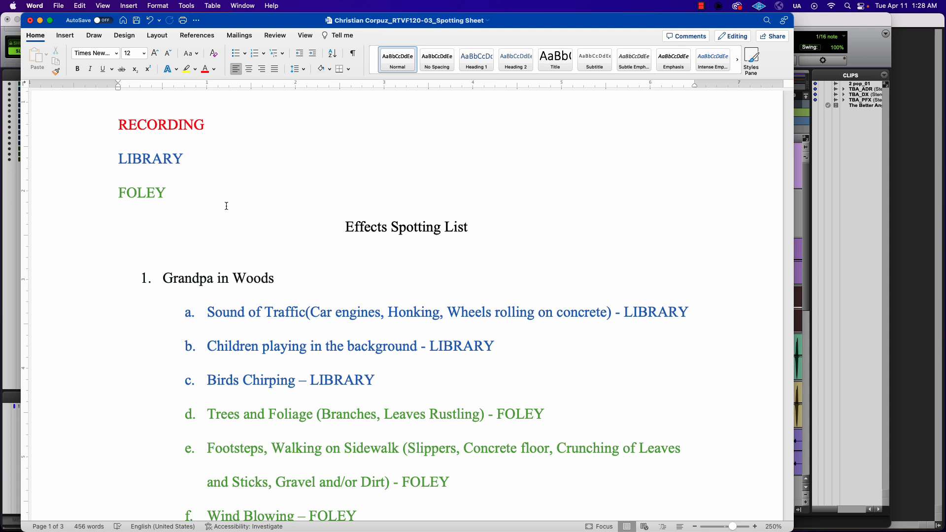
# Step: Scroll through the Effects Spotting List's colour-coded recording, library and foley cues in Word
pyautogui.scroll(-3)
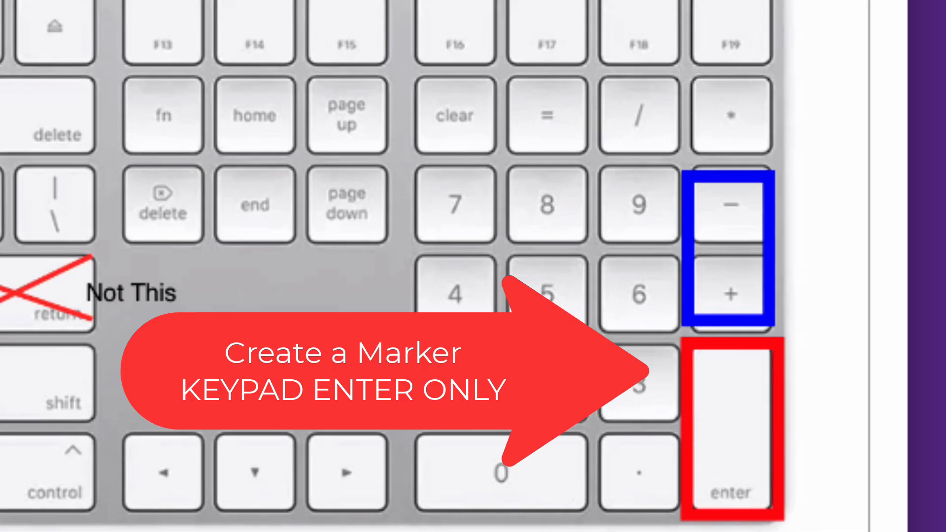
pyautogui.moveTo(118, 96)
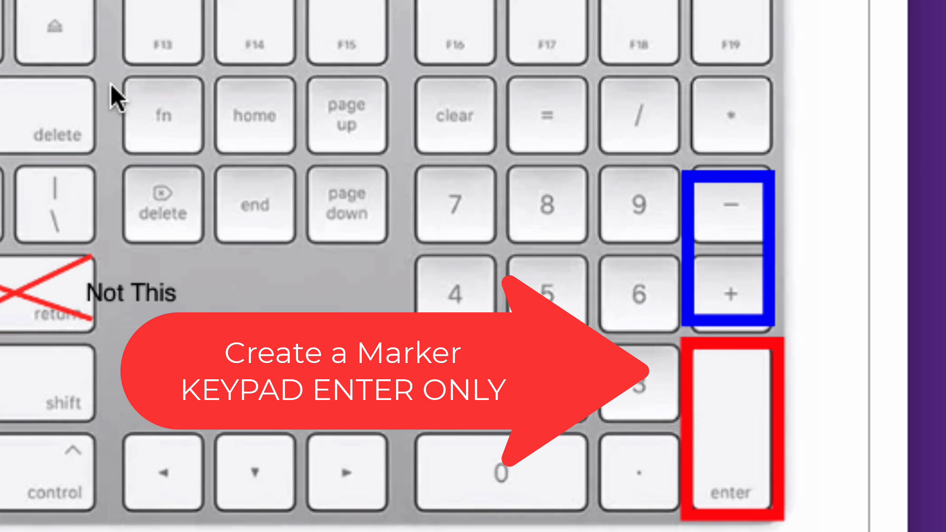
pyautogui.moveTo(803, 356)
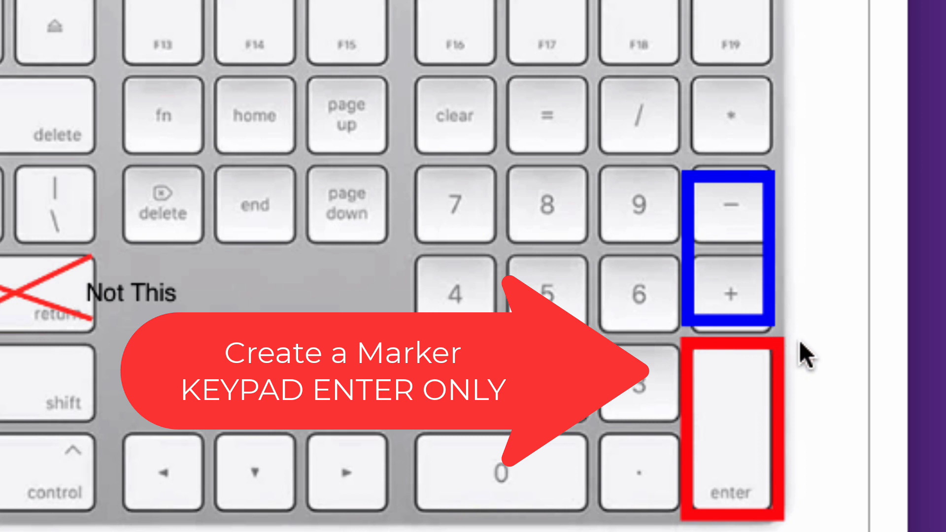
pyautogui.moveTo(811, 386)
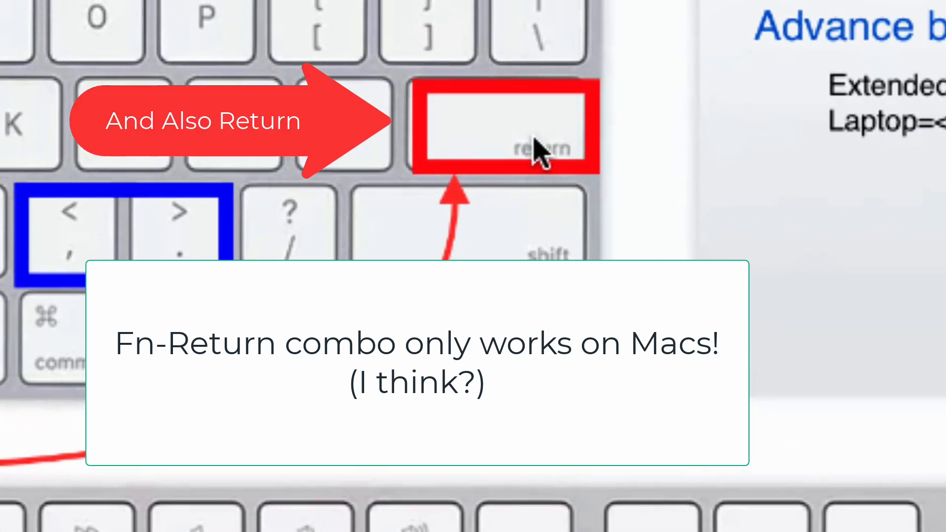
pyautogui.moveTo(552, 166)
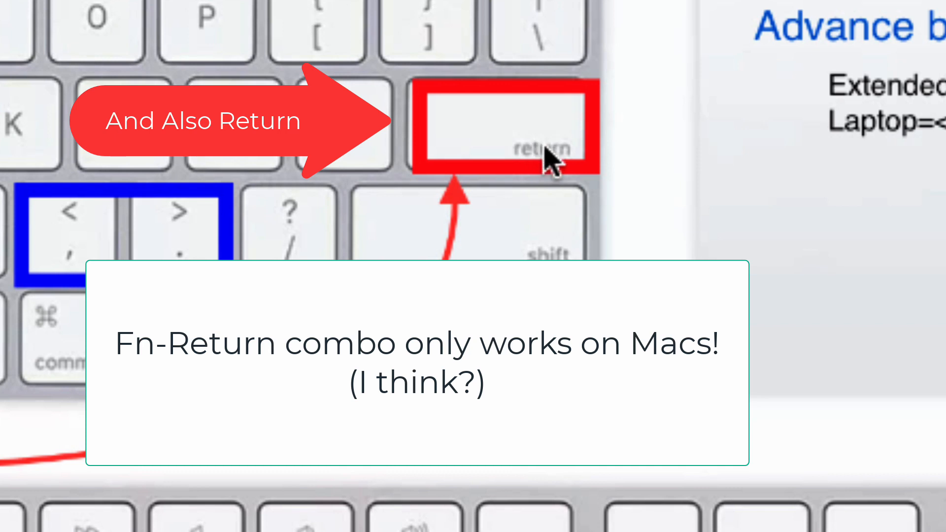